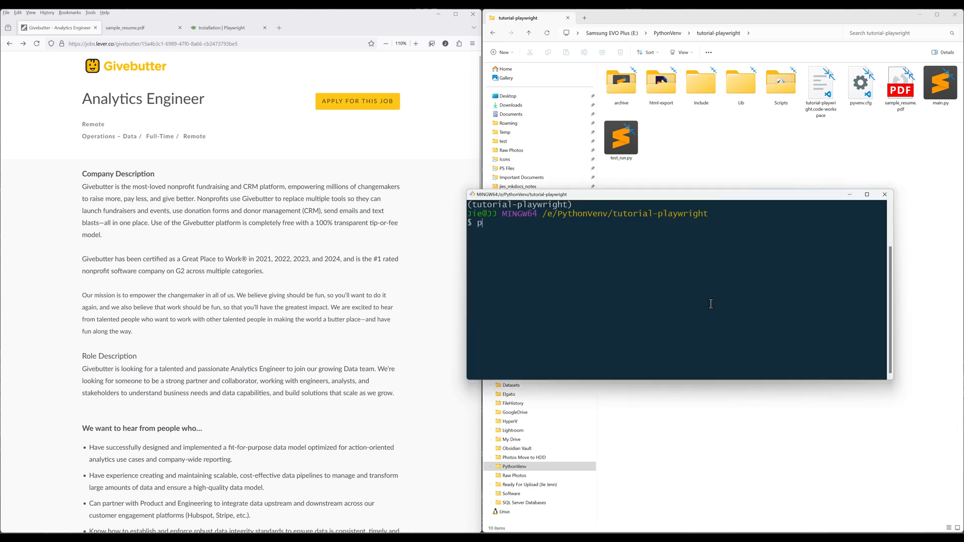
Step: Run pip install playwright and playwright install in the tutorial-playwright environment
{"action": "type", "text": "ip install playwright"}
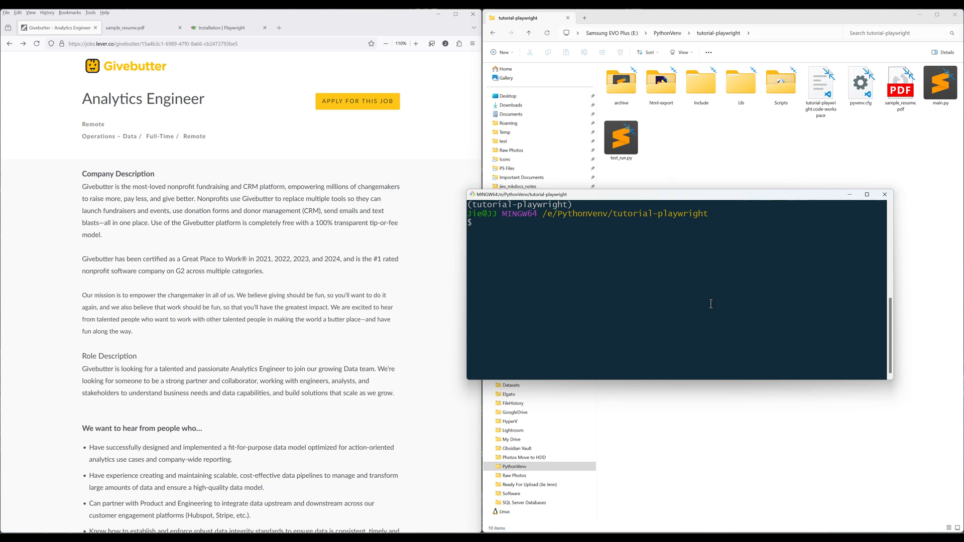
{"action": "type", "text": "playwright install"}
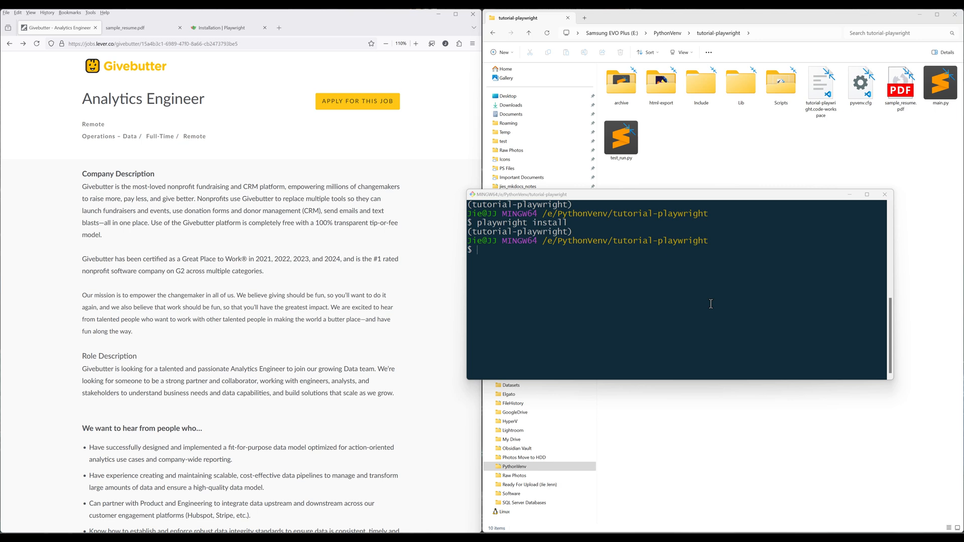
{"action": "type", "text": "playwrig"}
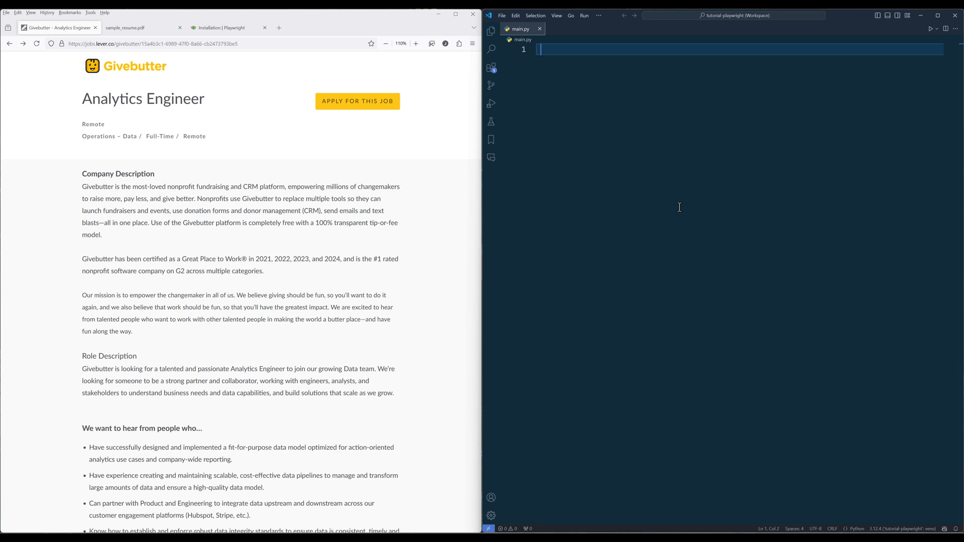
Step: Duplicate the Givebutter Analytics Engineer tab, use Apply for this job and review the form questions
{"action": "right_click", "coordinate": [58, 28]}
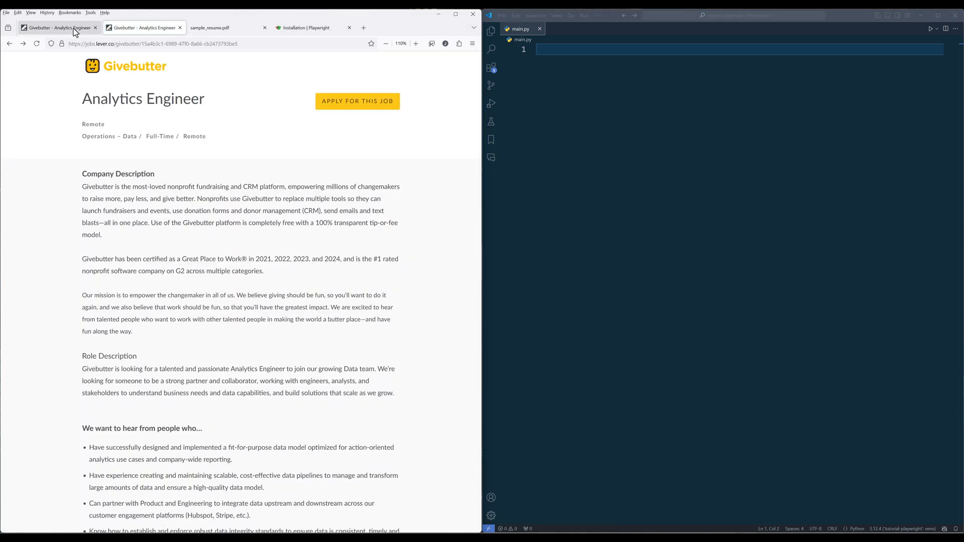
{"action": "scroll", "scroll_direction": "down", "scroll_amount": 3}
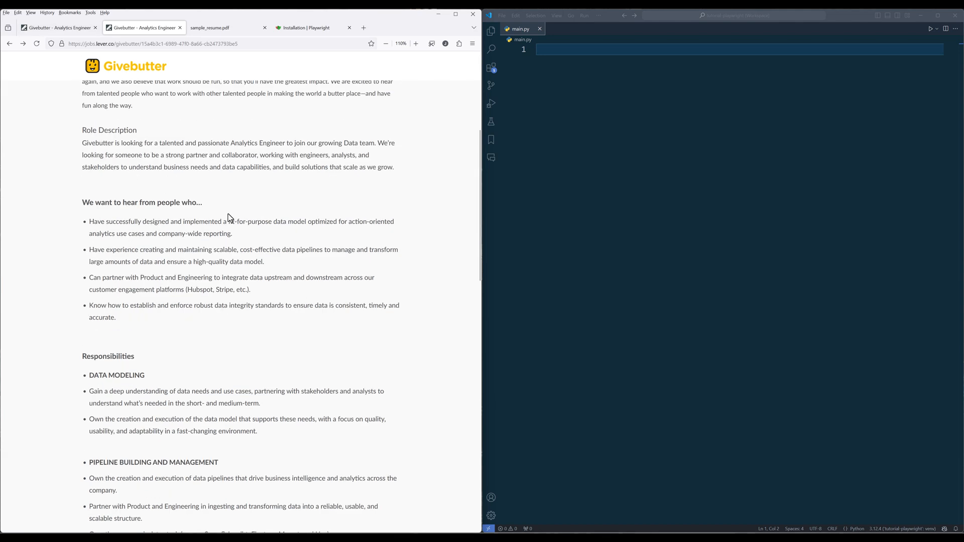
{"action": "scroll", "scroll_direction": "down", "scroll_amount": 3}
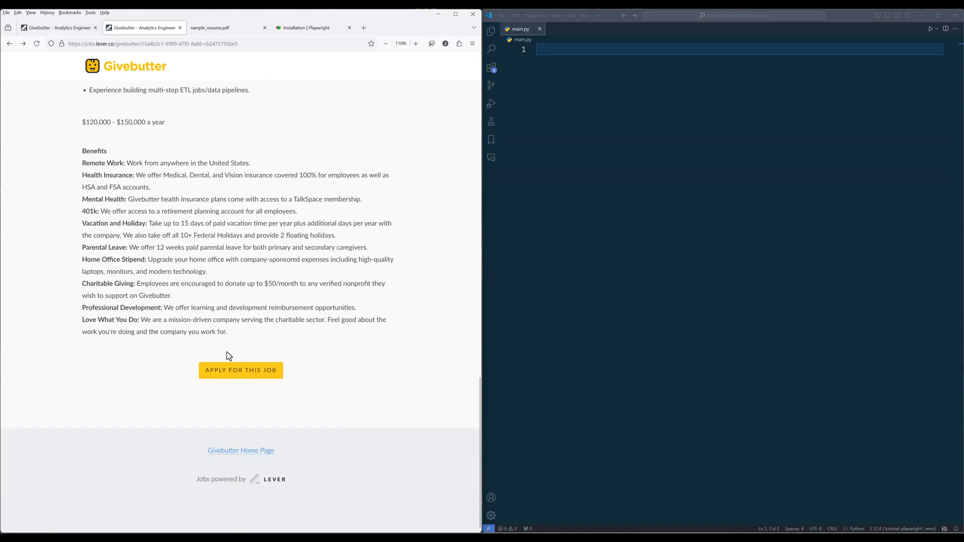
{"action": "left_click", "coordinate": [241, 369]}
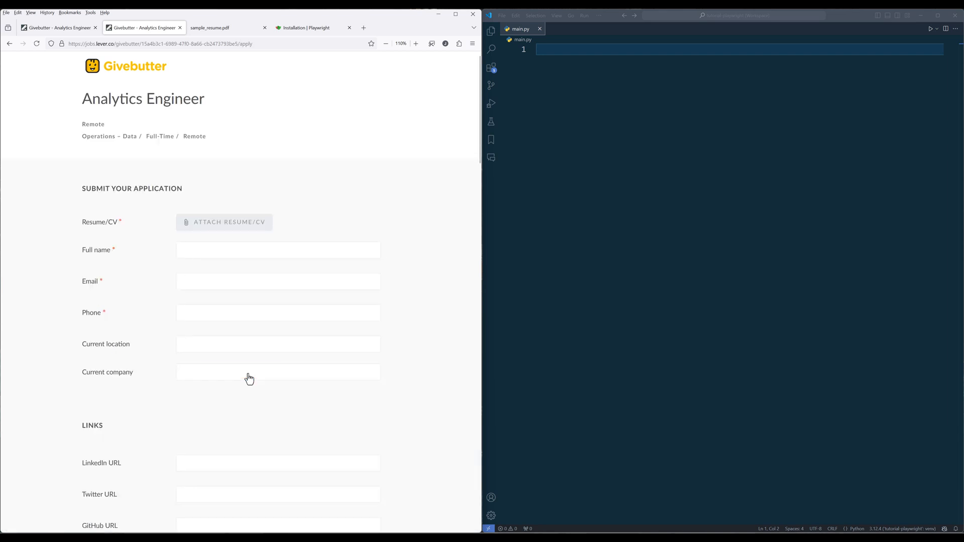
{"action": "mouse_move", "coordinate": [436, 323]}
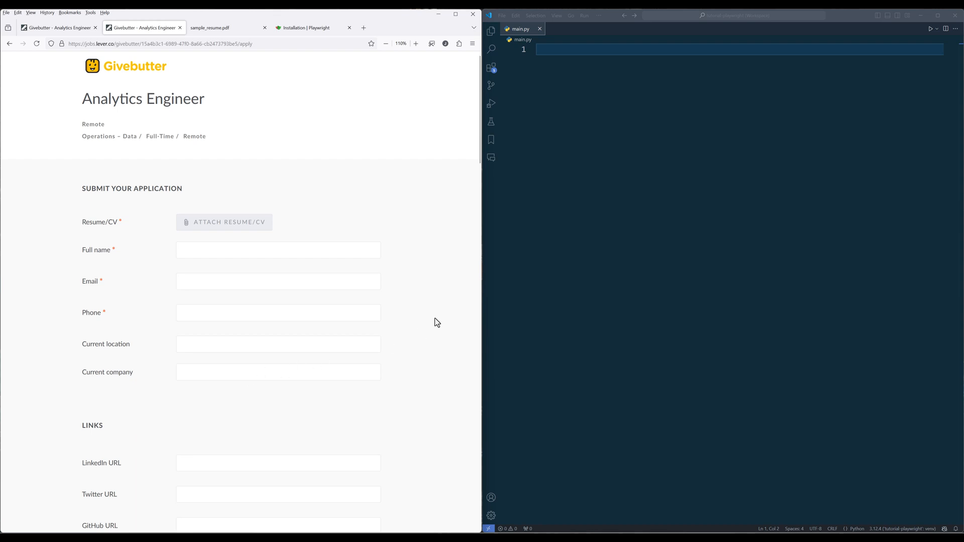
{"action": "scroll", "scroll_direction": "down", "scroll_amount": 3}
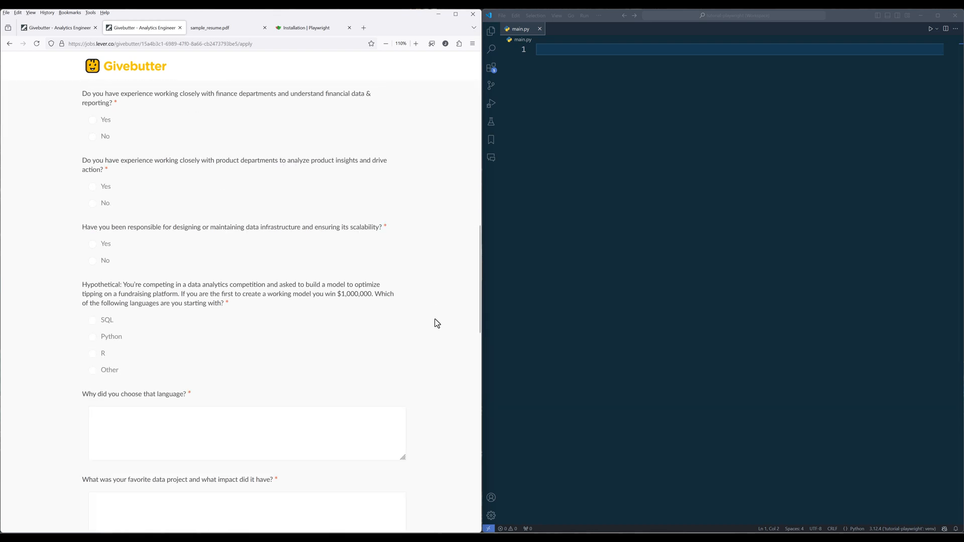
{"action": "scroll", "scroll_direction": "down", "scroll_amount": 3}
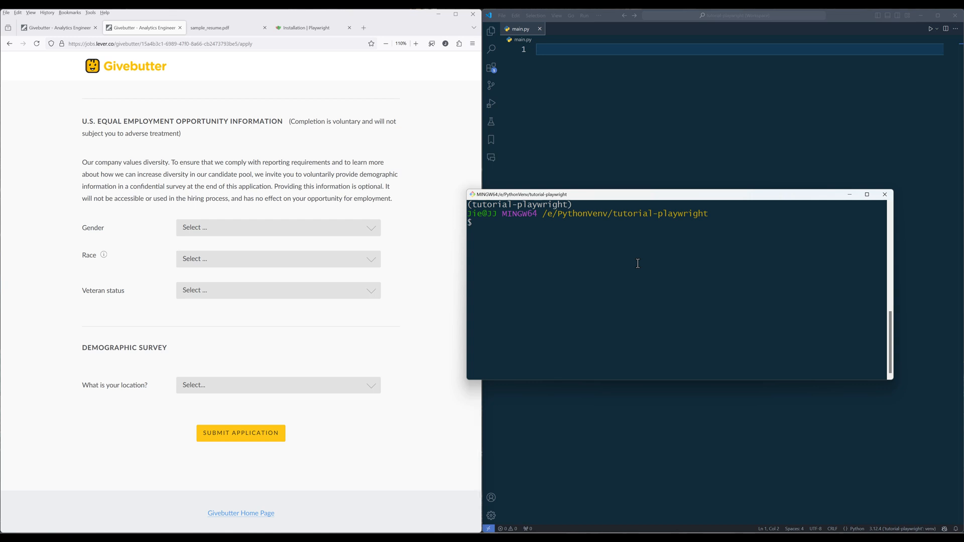
Step: Run python test_run.py and review the auto-filled application in the Playwright Chrome window
{"action": "type", "text": "python test_run.py"}
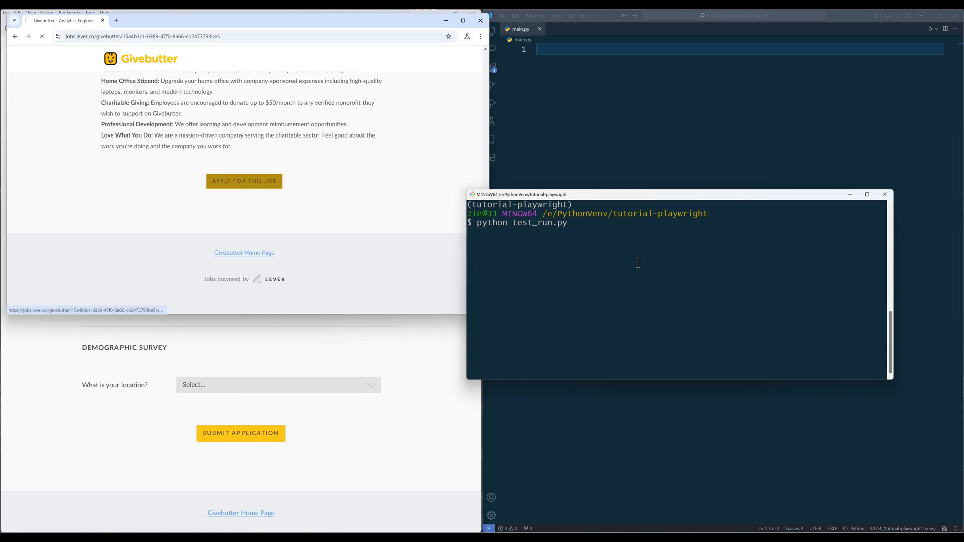
{"action": "left_click", "coordinate": [244, 181]}
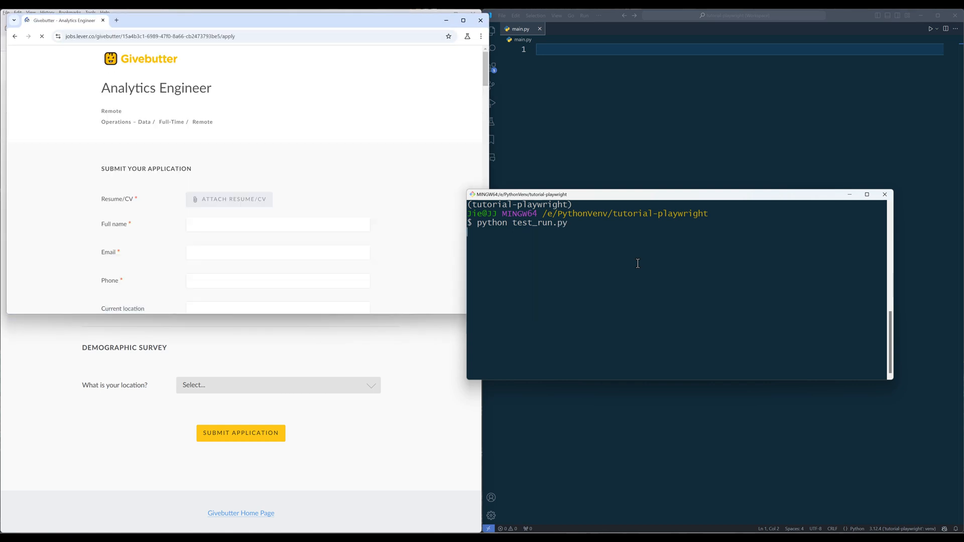
{"action": "left_click", "coordinate": [229, 199]}
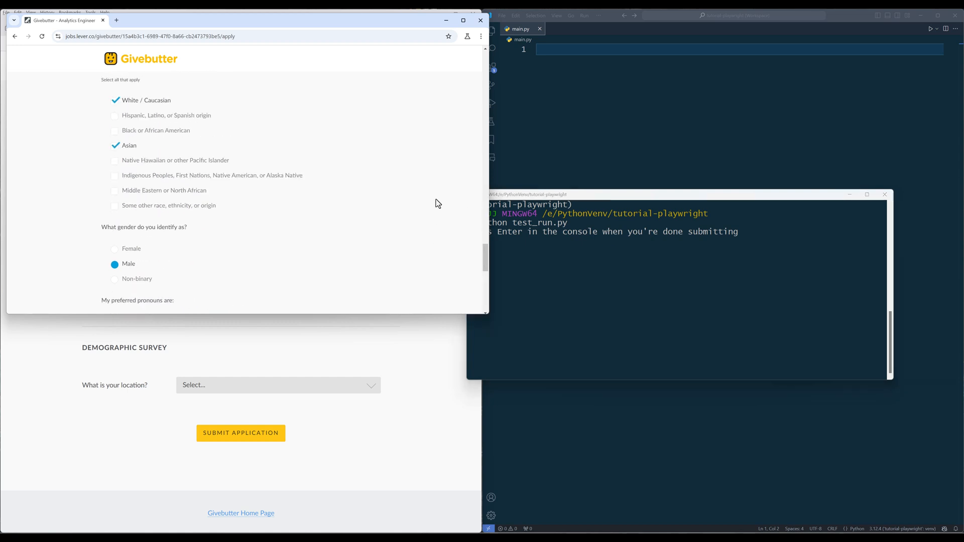
{"action": "scroll", "scroll_direction": "down", "scroll_amount": 3}
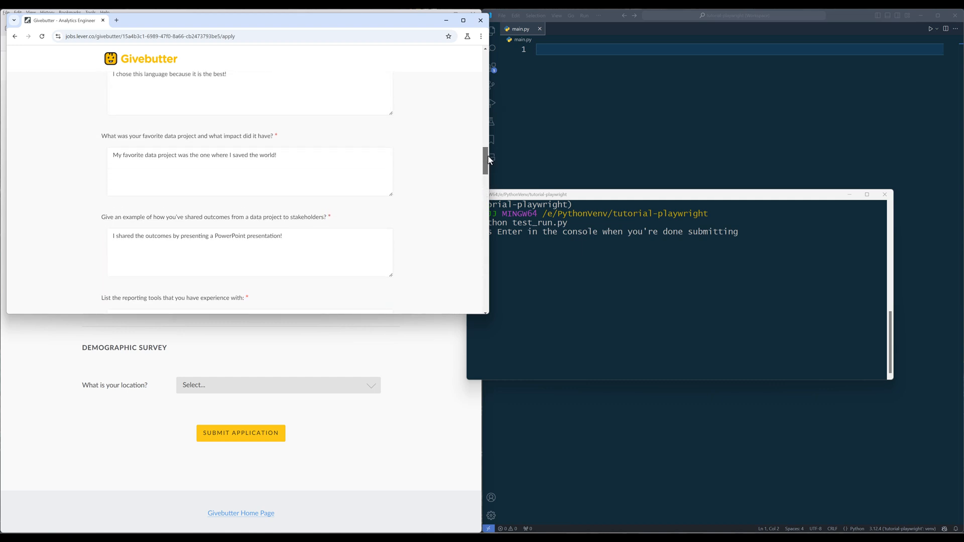
{"action": "scroll", "scroll_direction": "down", "scroll_amount": 3}
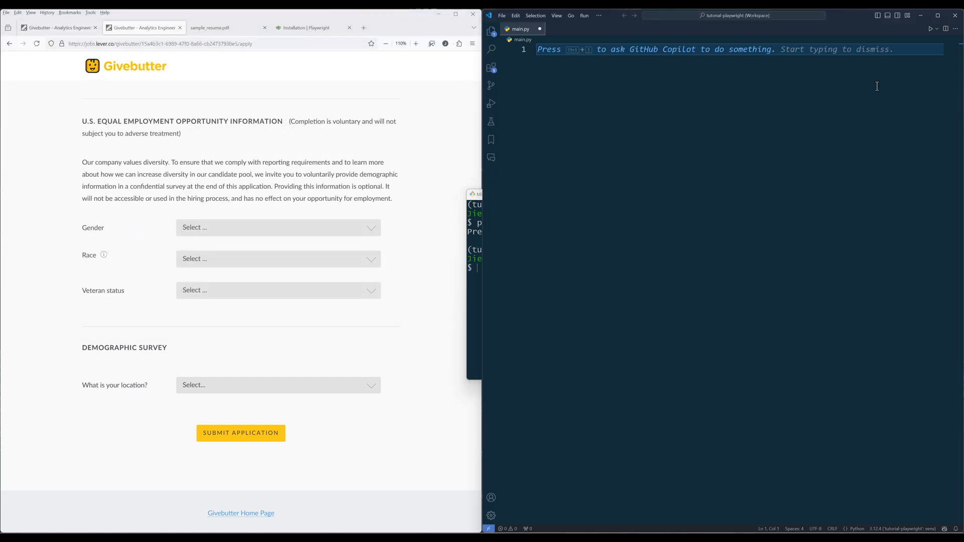
Step: Add imports, a main() with URL and RESUME_FILE check, and a try/except/finally skeleton
{"action": "type", "text": "import os"}
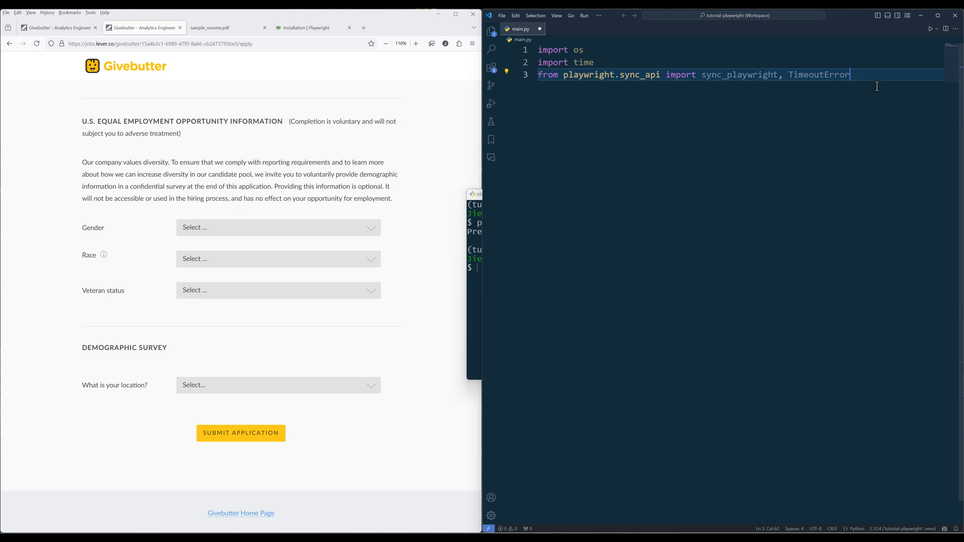
{"action": "key", "text": "Enter"}
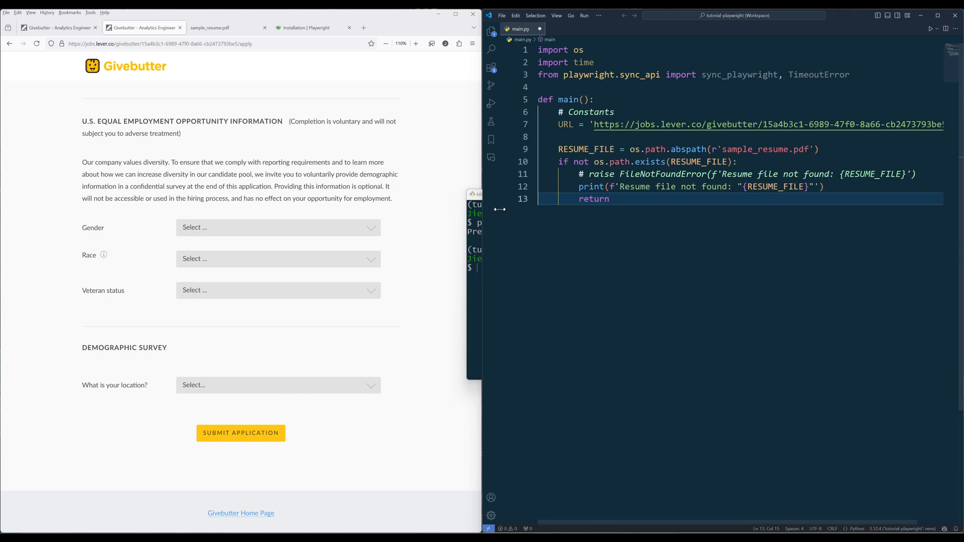
{"action": "left_click_drag", "start_coordinate": [501, 209], "coordinate": [318, 215]}
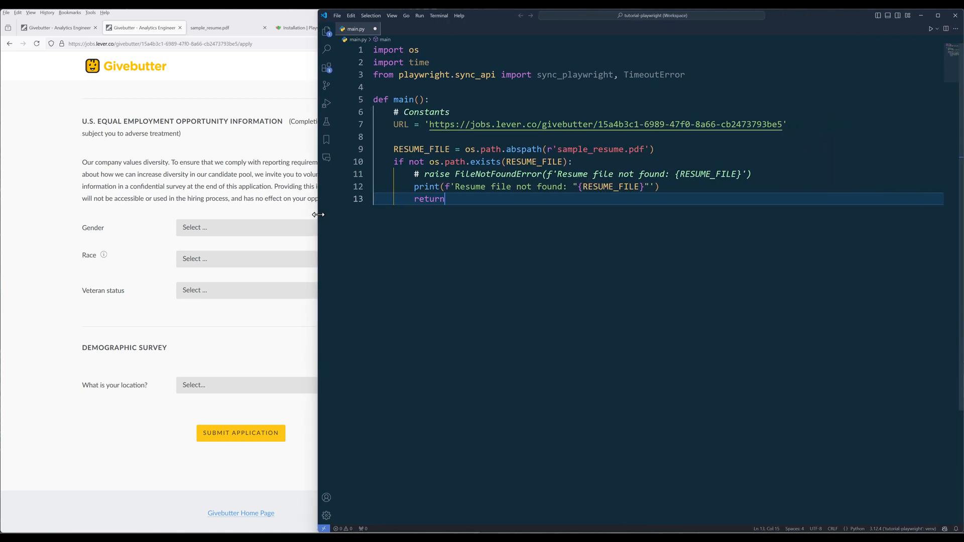
{"action": "mouse_move", "coordinate": [690, 222]}
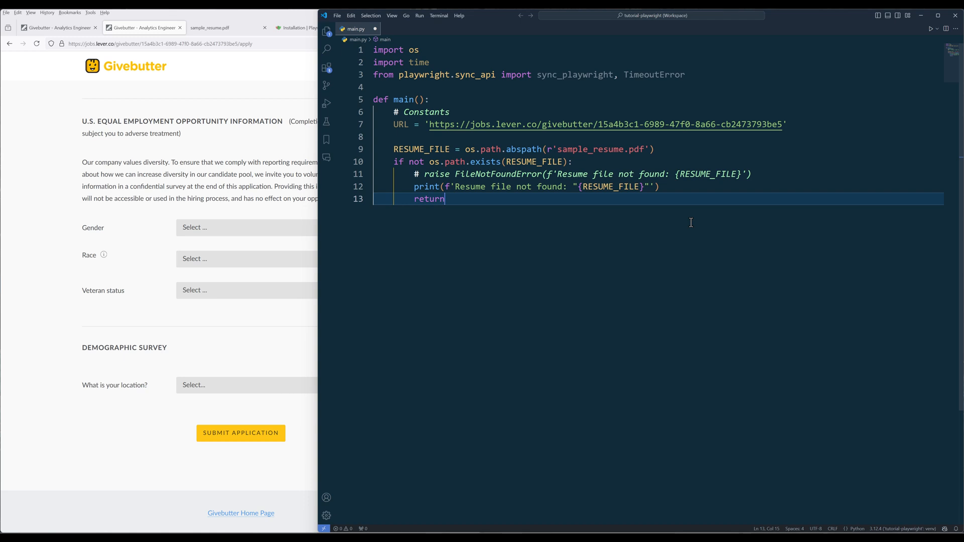
{"action": "key", "text": "Enter"}
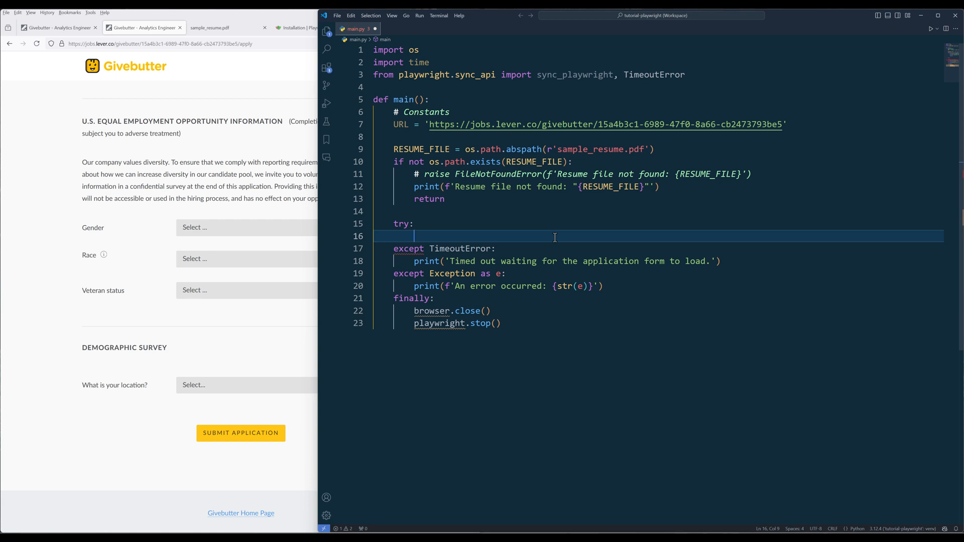
Step: Start sync_playwright, launch a visible Chromium browser and create a new page in the try block
{"action": "type", "text": "playwright = sync_playwright().start()"}
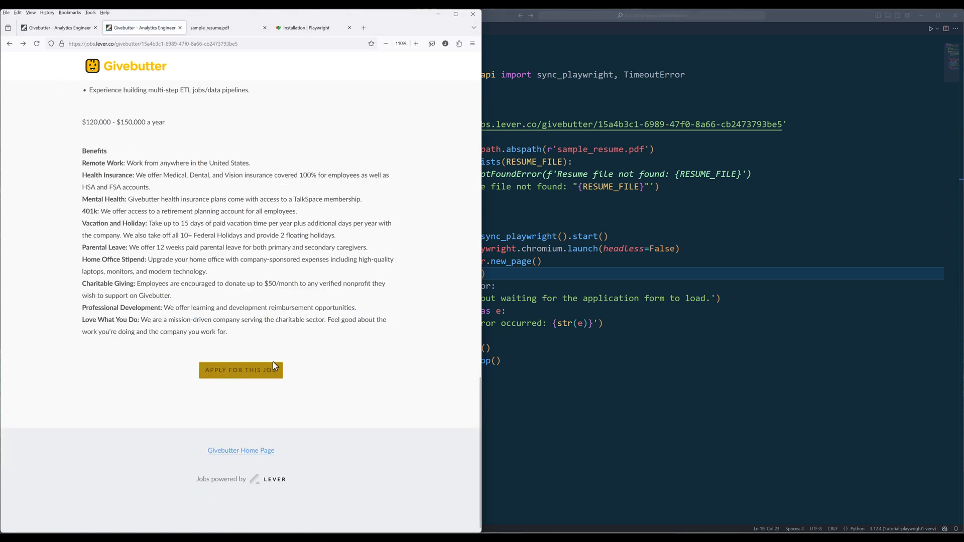
Step: Inspect the Apply for this job button to show its anchor element in the developer tools
{"action": "right_click", "coordinate": [241, 370]}
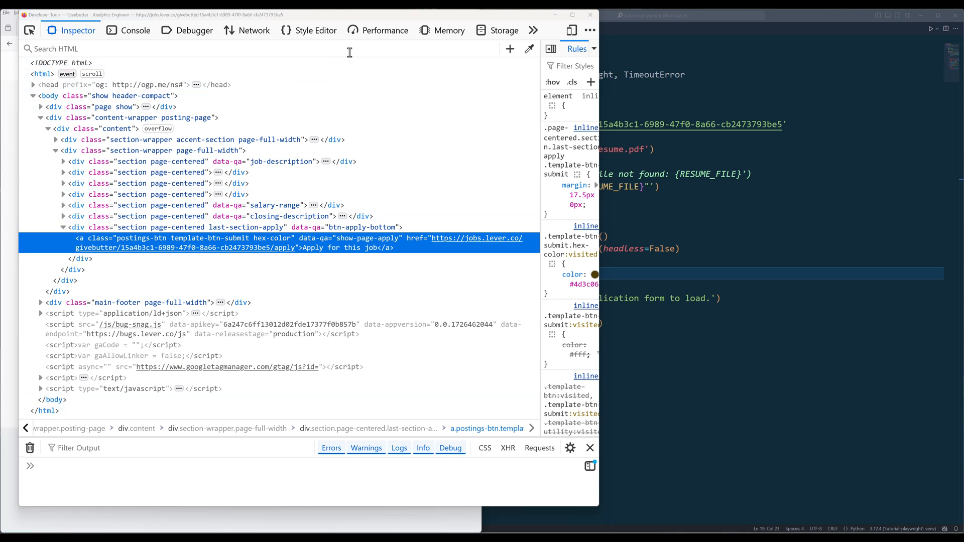
{"action": "left_click", "coordinate": [258, 48]}
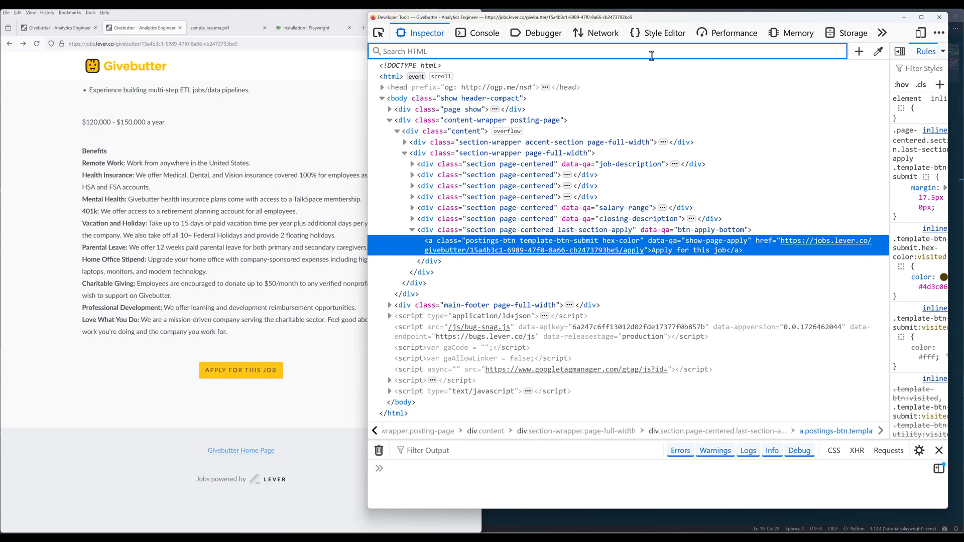
{"action": "type", "text": "//a[@data-qa=\"show-page-apply\"]"}
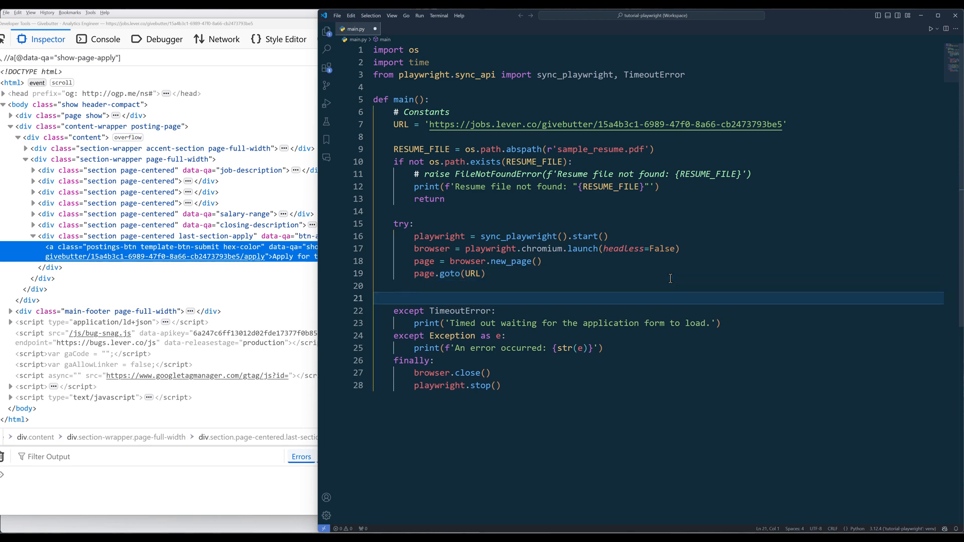
Step: Query the show-page-apply link, raise if missing, click it and wait for resume-upload-input
{"action": "type", "text": "# Click 'Apply for this job' button"}
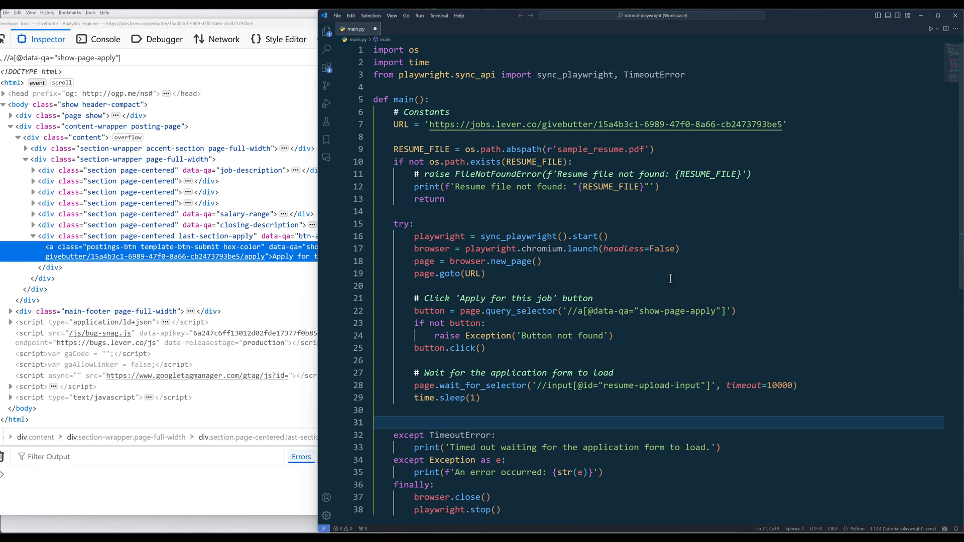
{"action": "left_click", "coordinate": [413, 422]}
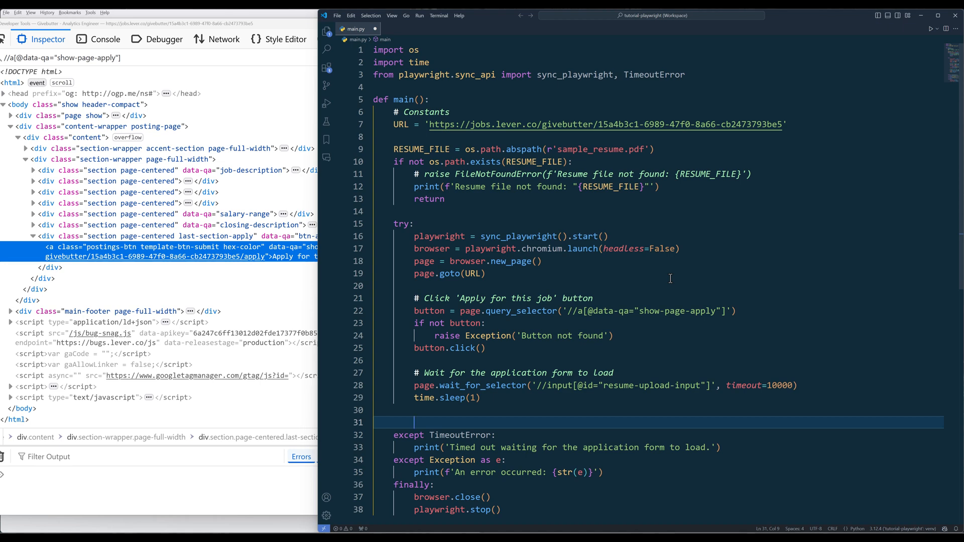
Step: Attach RESUME_FILE to the resume-upload-input via set_input_files and sleep two seconds
{"action": "type", "text": "# Fill out the application"}
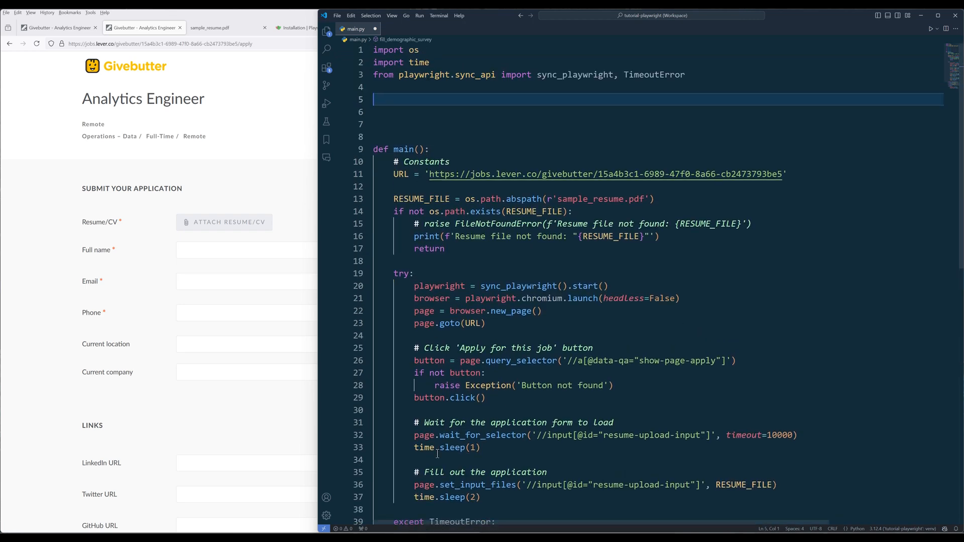
{"action": "scroll", "scroll_direction": "down", "scroll_amount": 3}
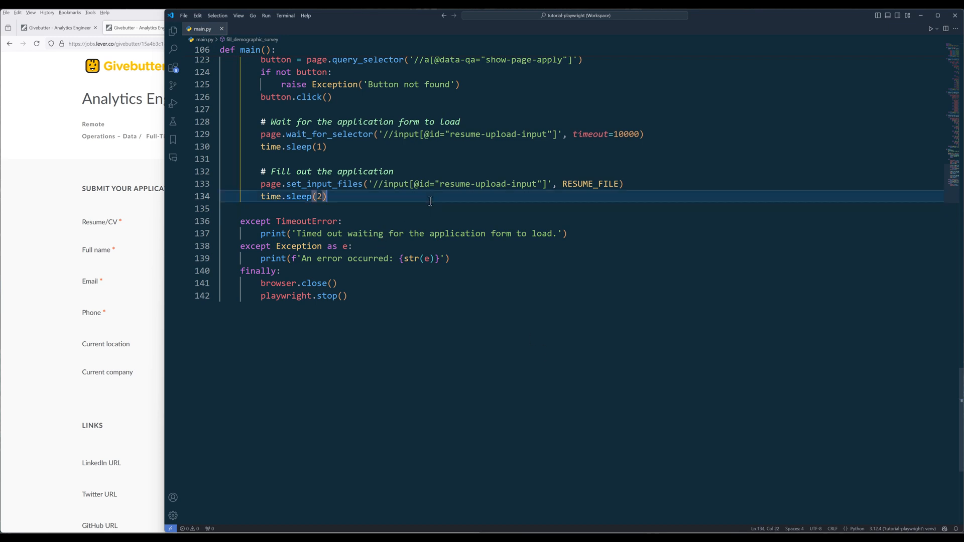
Step: Call fill_form(page) after the pause and end main.py with a main() call
{"action": "key", "text": "Enter"}
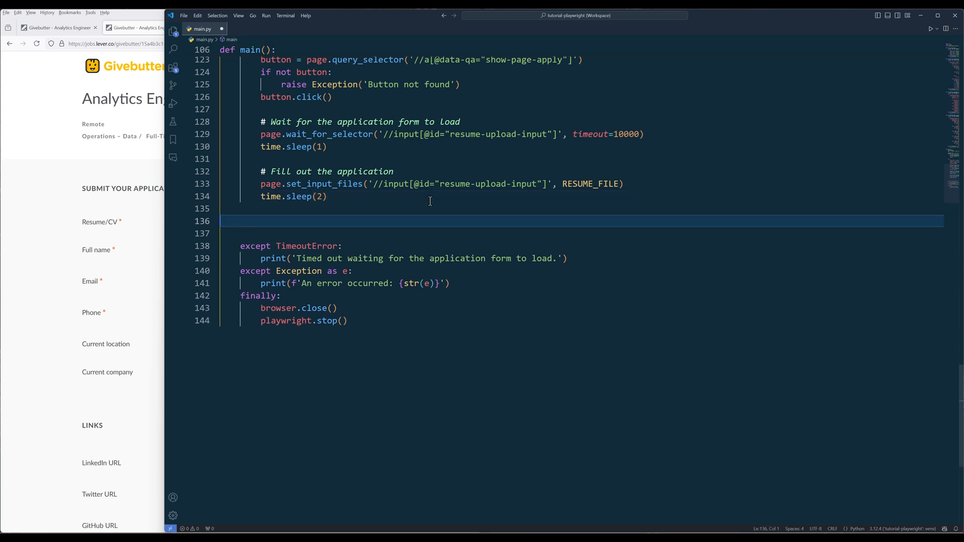
{"action": "type", "text": "fill_form(page)"}
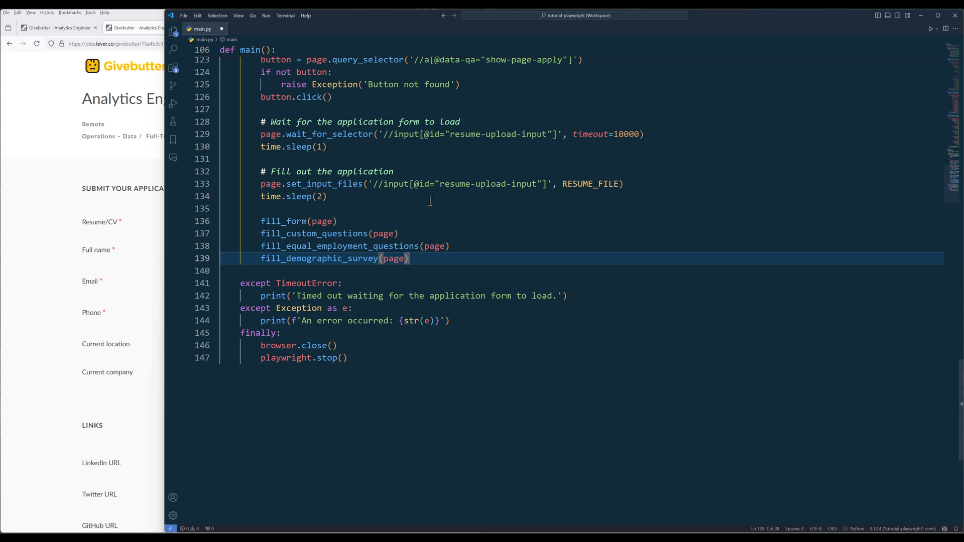
{"action": "key", "text": "Enter"}
{"action": "type", "text": "main()"}
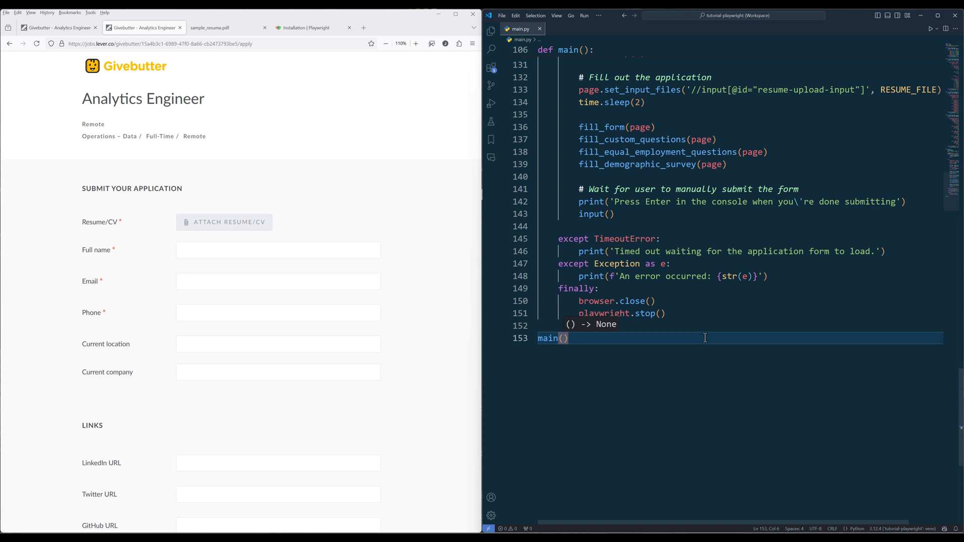
Step: Run main.py to launch the automated Chrome window with the Givebutter form filled, enlarging the window
{"action": "key", "text": "Enter"}
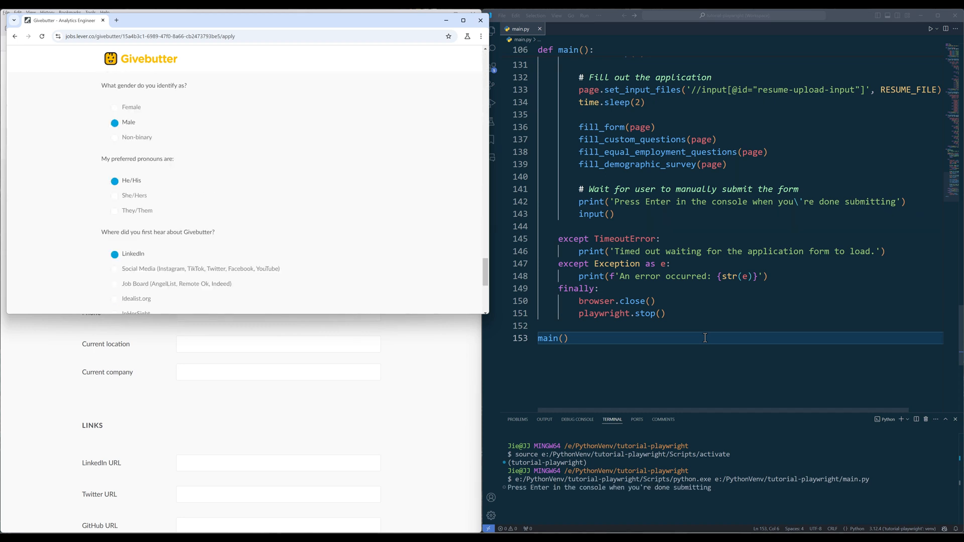
{"action": "mouse_move", "coordinate": [463, 242]}
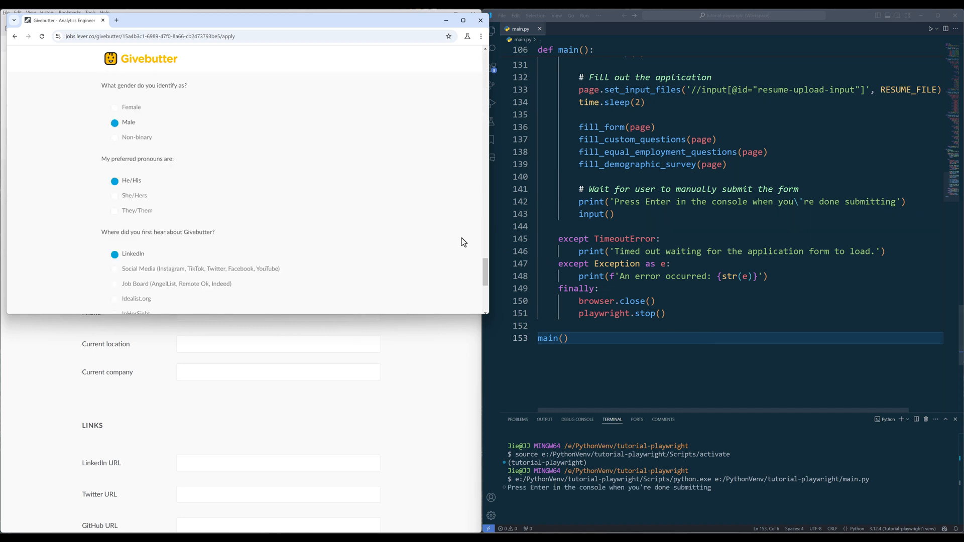
{"action": "left_click_drag", "start_coordinate": [486, 314], "coordinate": [504, 418]}
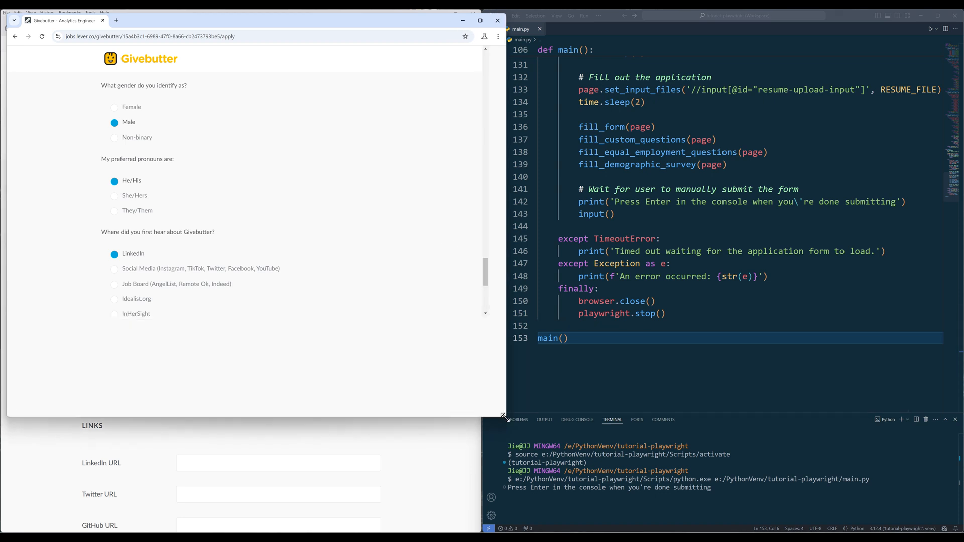
{"action": "scroll", "scroll_direction": "down", "scroll_amount": 3}
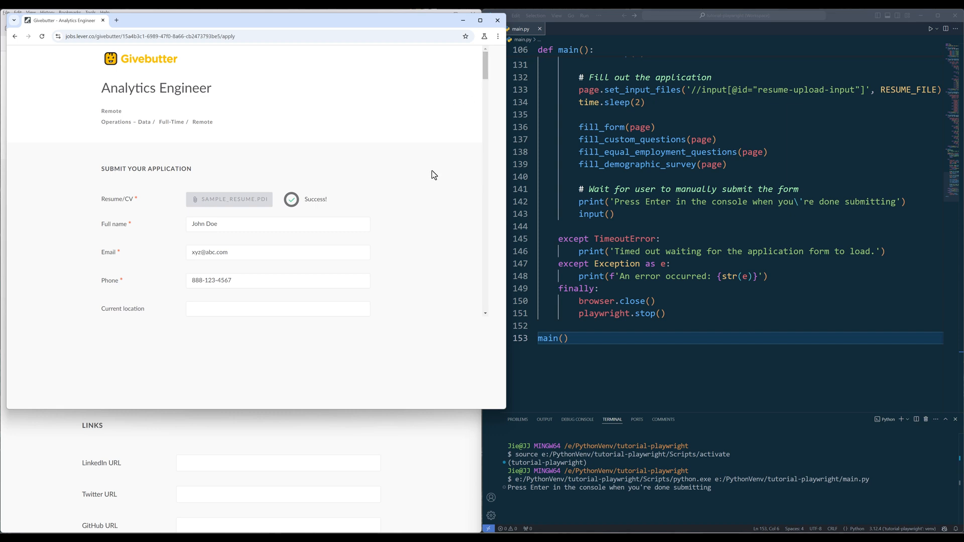
{"action": "scroll", "scroll_direction": "down", "scroll_amount": 3}
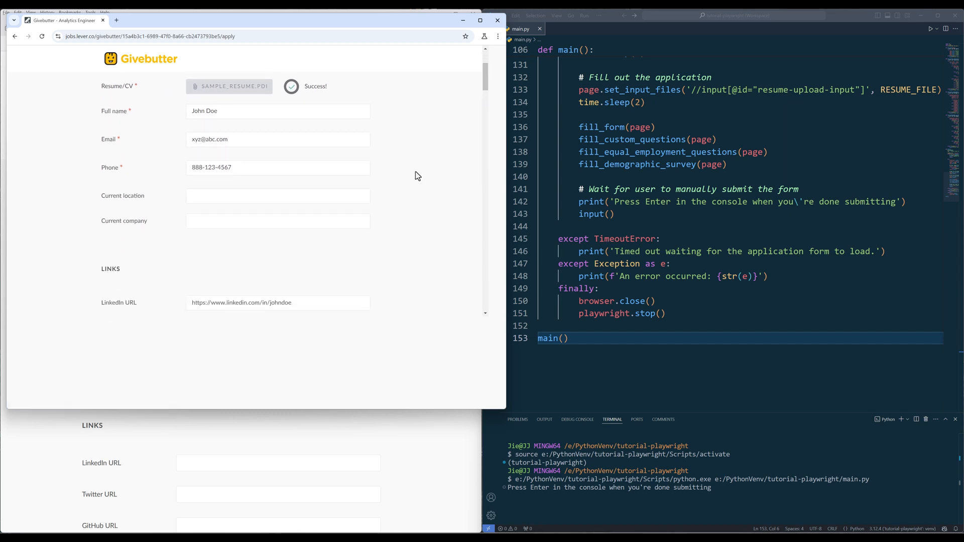
{"action": "scroll", "scroll_direction": "down", "scroll_amount": 3}
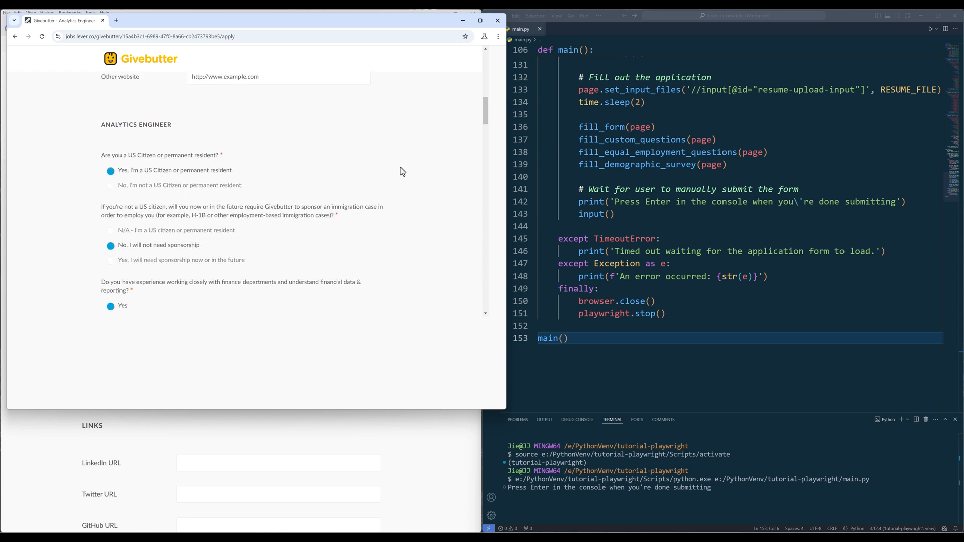
{"action": "scroll", "scroll_direction": "down", "scroll_amount": 3}
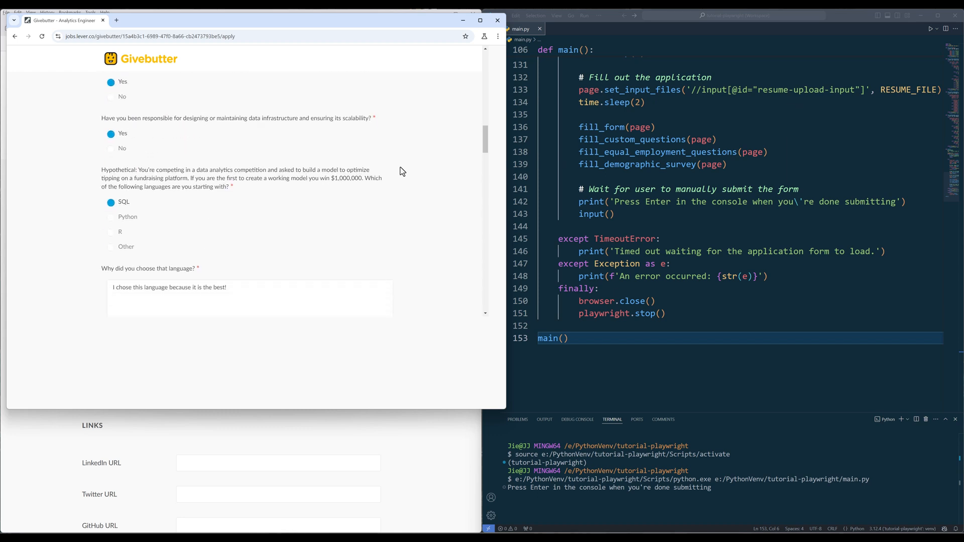
{"action": "scroll", "scroll_direction": "down", "scroll_amount": 3}
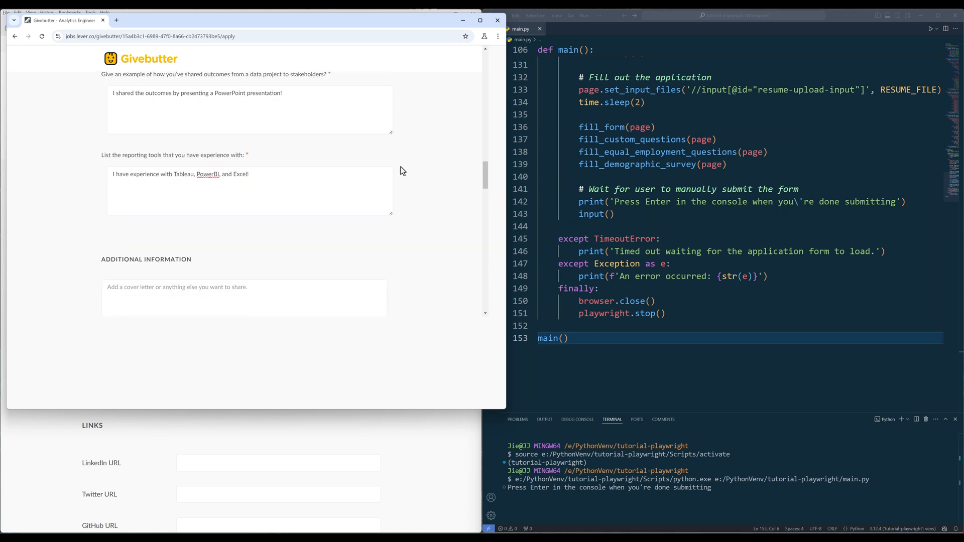
{"action": "scroll", "scroll_direction": "down", "scroll_amount": 3}
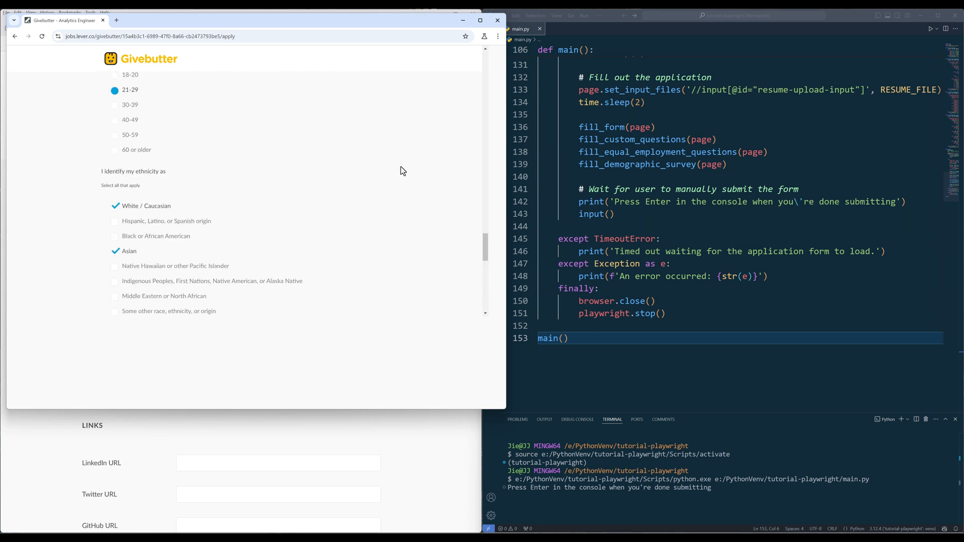
{"action": "scroll", "scroll_direction": "down", "scroll_amount": 3}
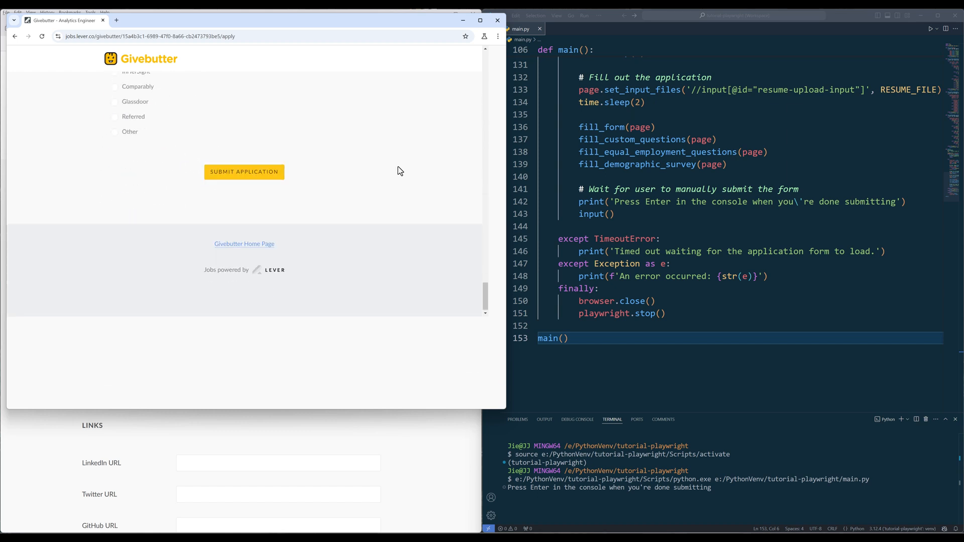